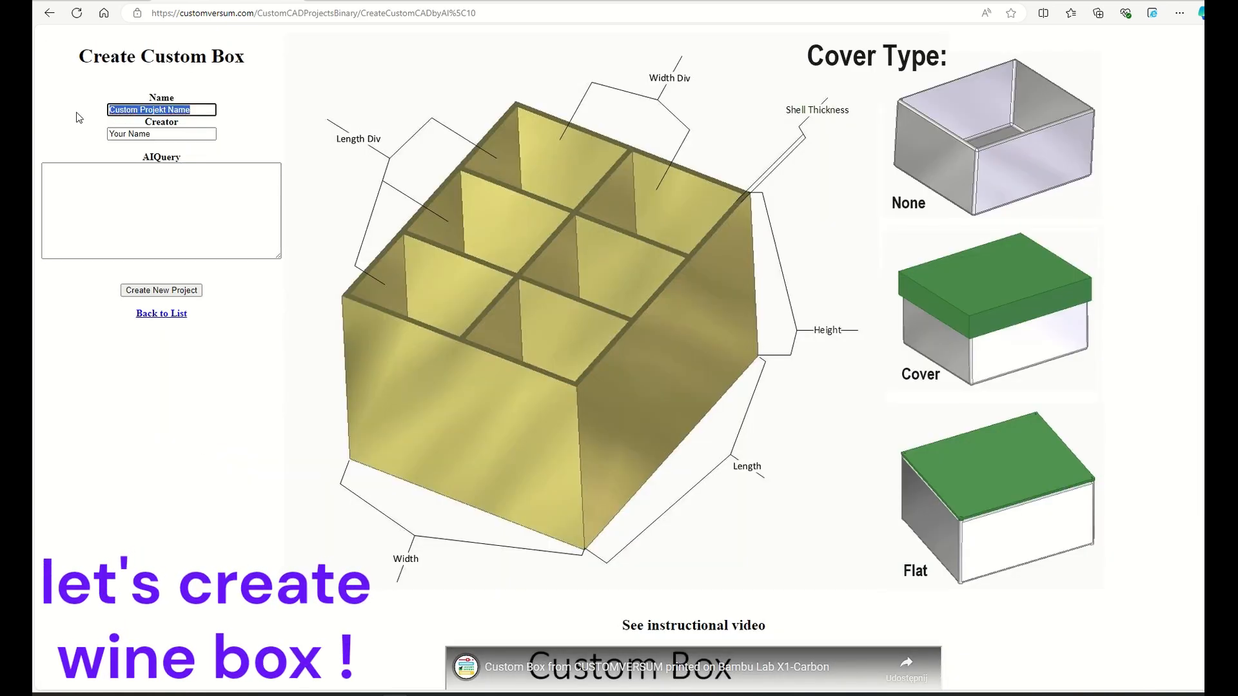
# - Name the project 'vinebox' with creator 'AI' and focus the AIQuery description field
pyautogui.write('vine BOX')
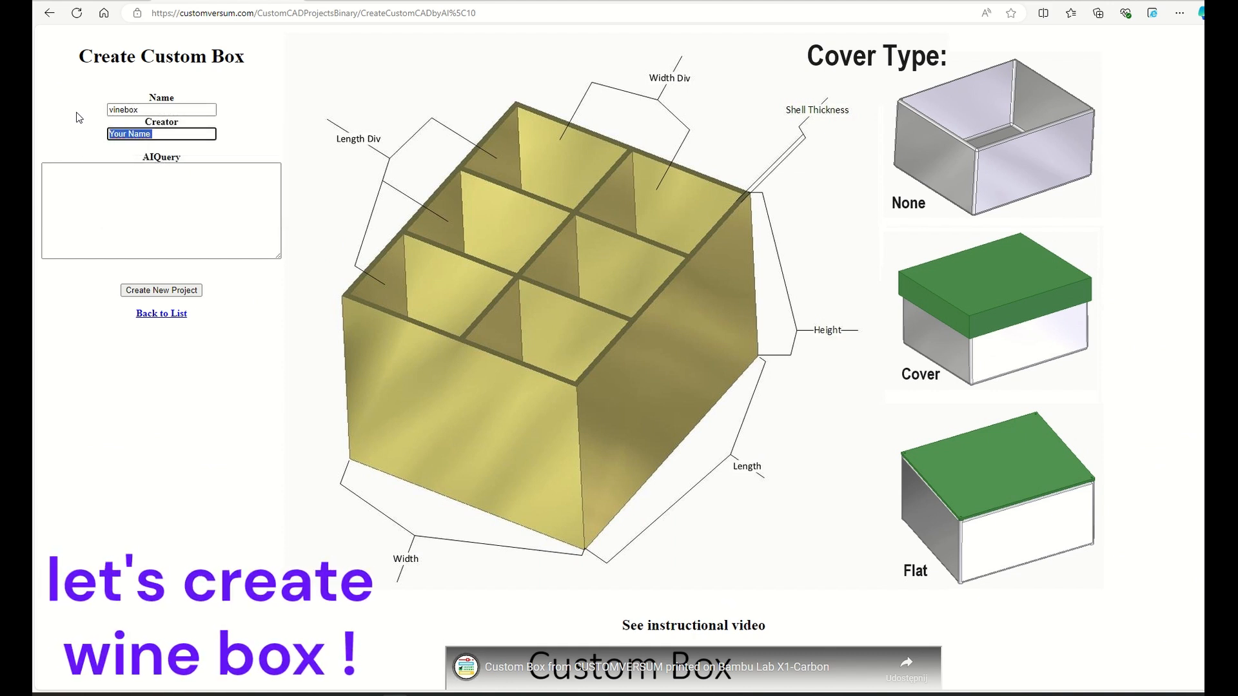
pyautogui.write('Q')
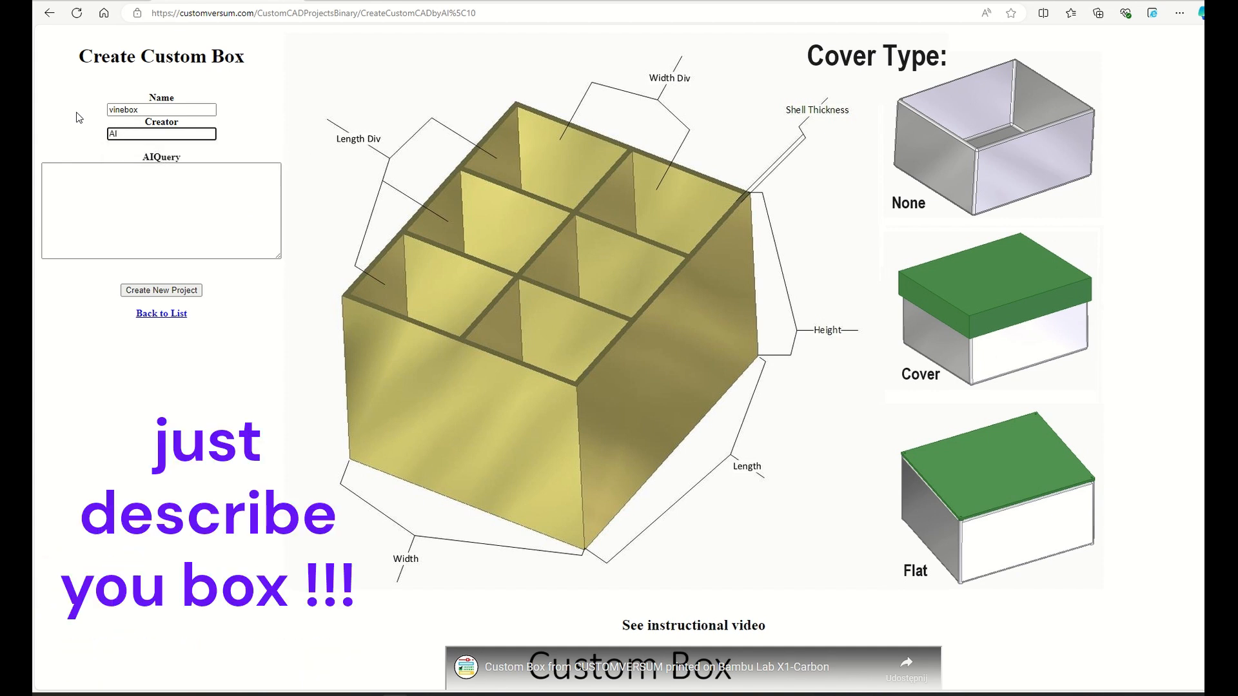
pyautogui.click(160, 213)
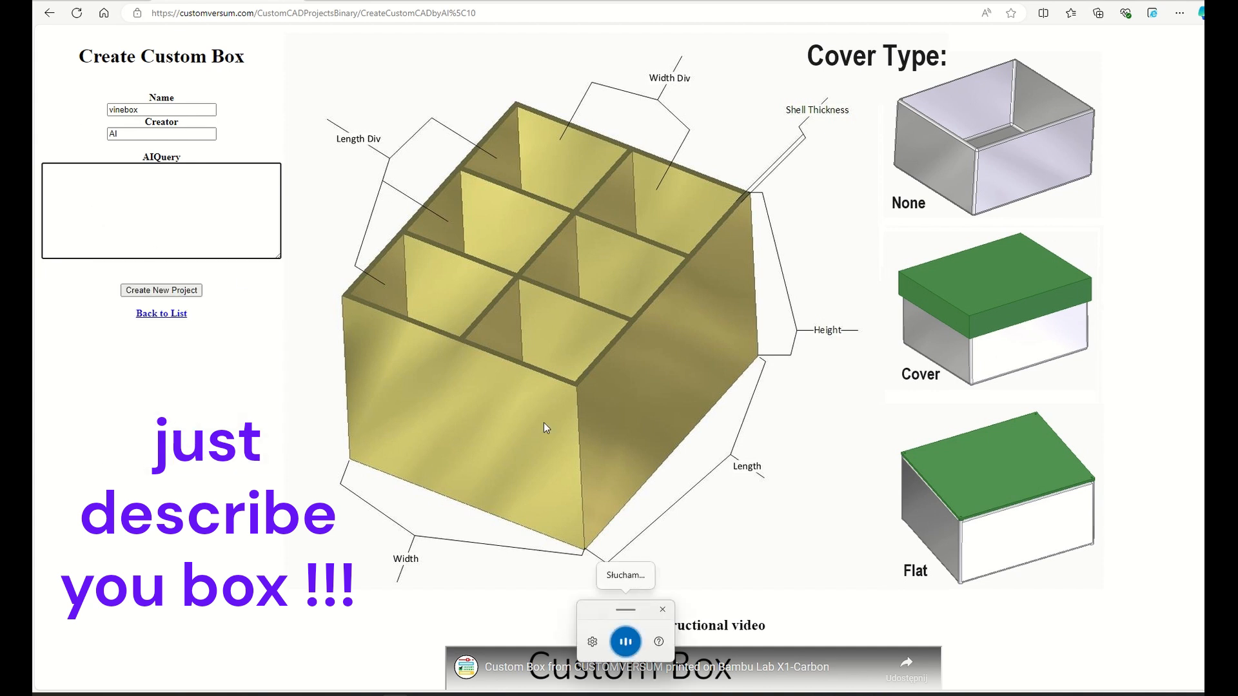
# - Dictate in French a red wine box 10×10 cm, 30 cm high, with a blue half-height lid
pyautogui.write('Crête une boîte à vin en rouge')
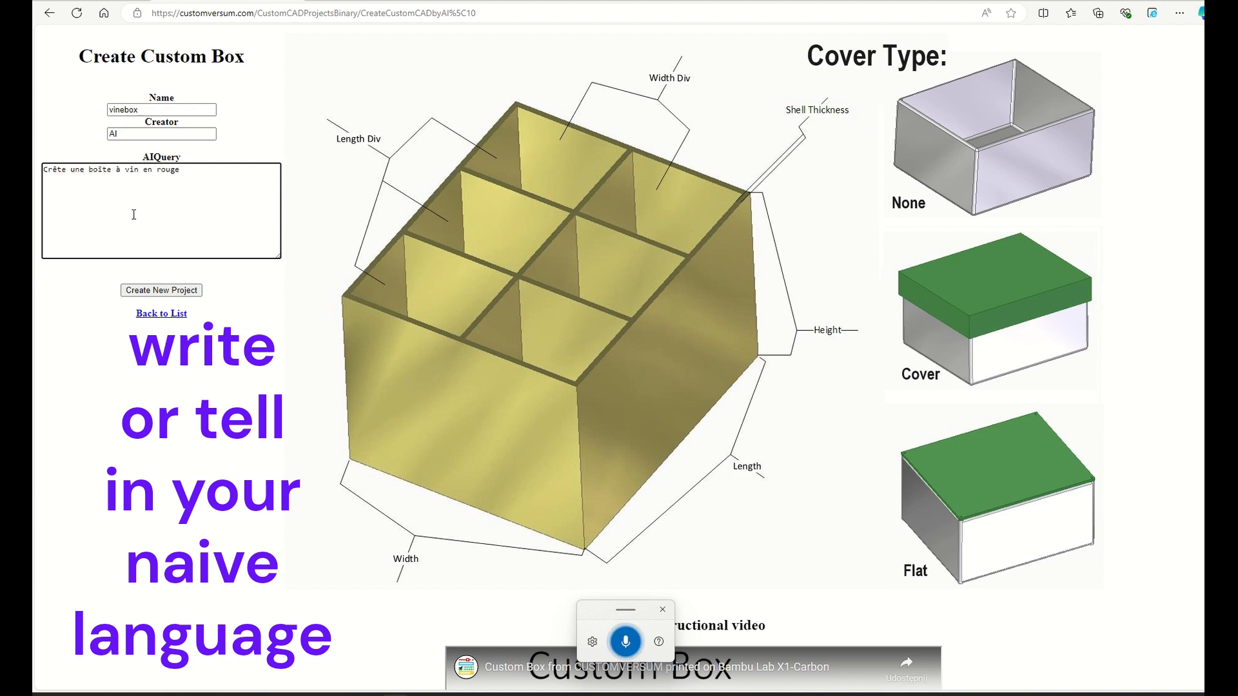
pyautogui.write('de 10 cm à 10 cm')
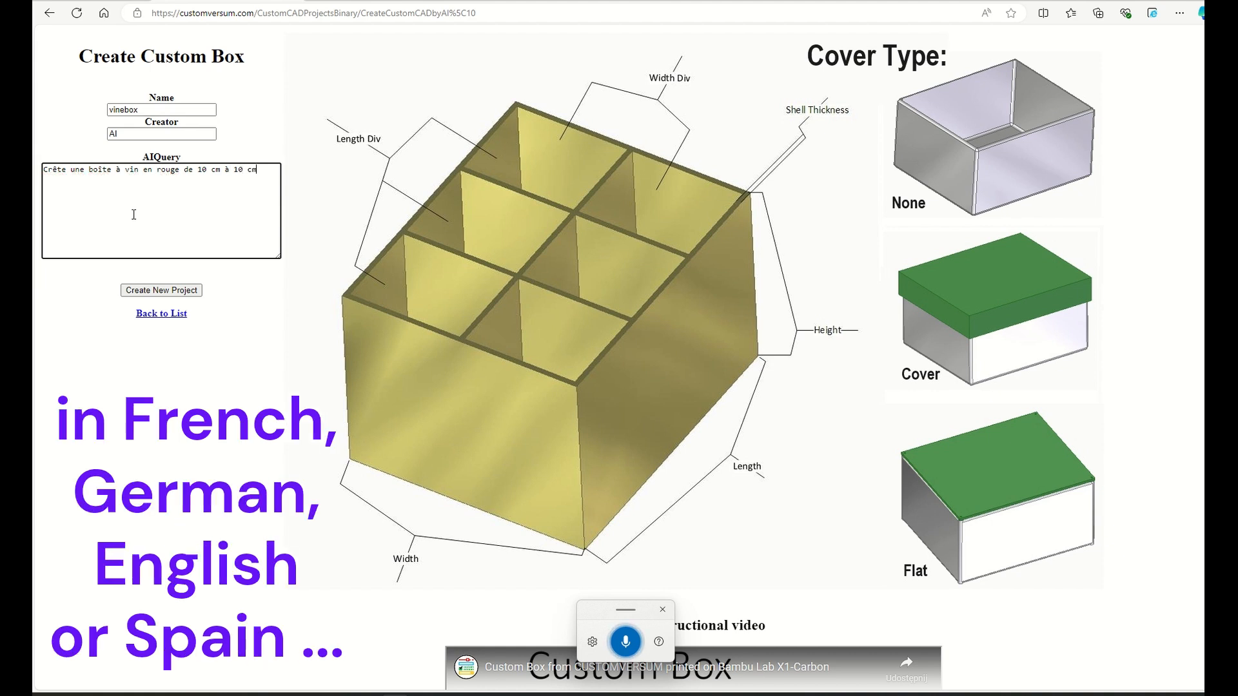
pyautogui.write('à hauteur de 30 cm avec le couvercle a mis hauteur en bleu')
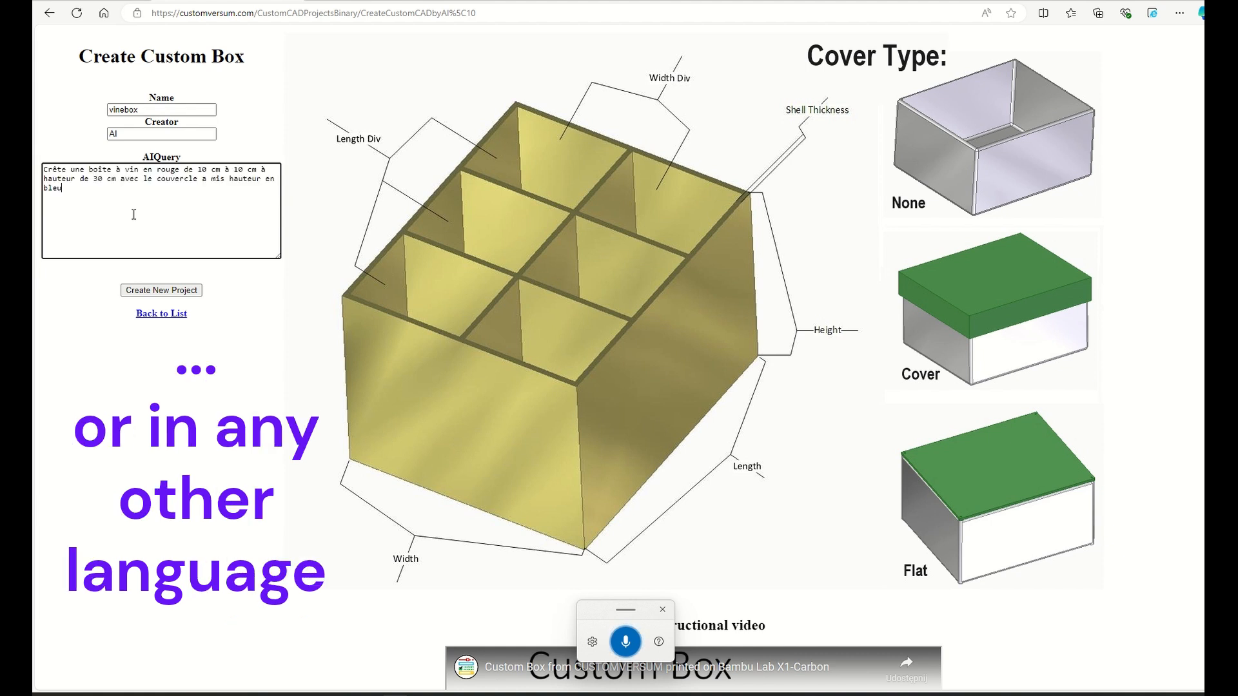
pyautogui.click(161, 290)
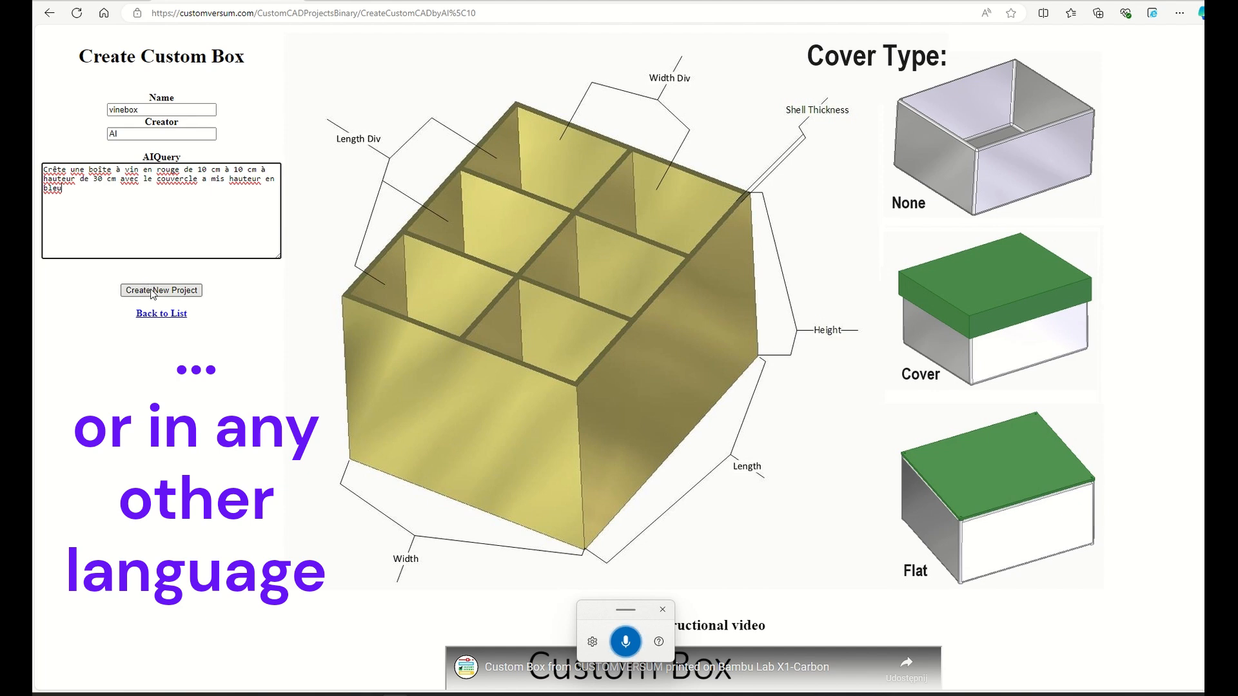
# - Create the project and check vinebox appears in the generated projects list as New AI
pyautogui.click(161, 290)
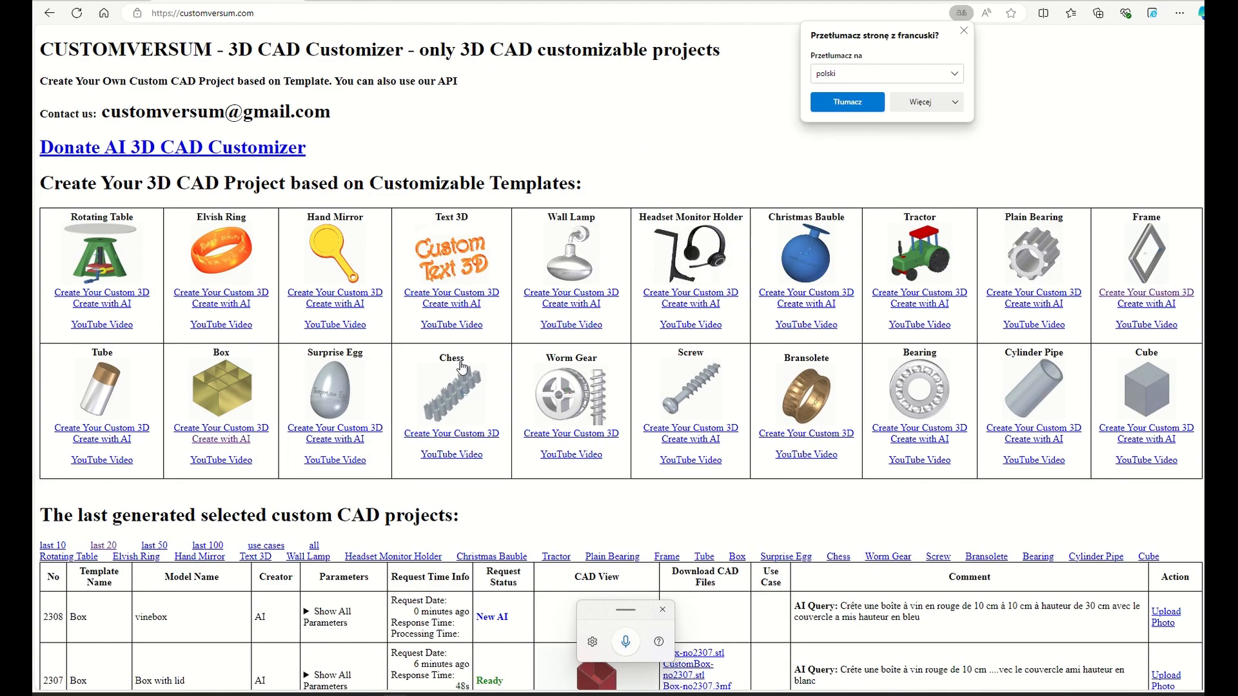
pyautogui.scroll(-3)
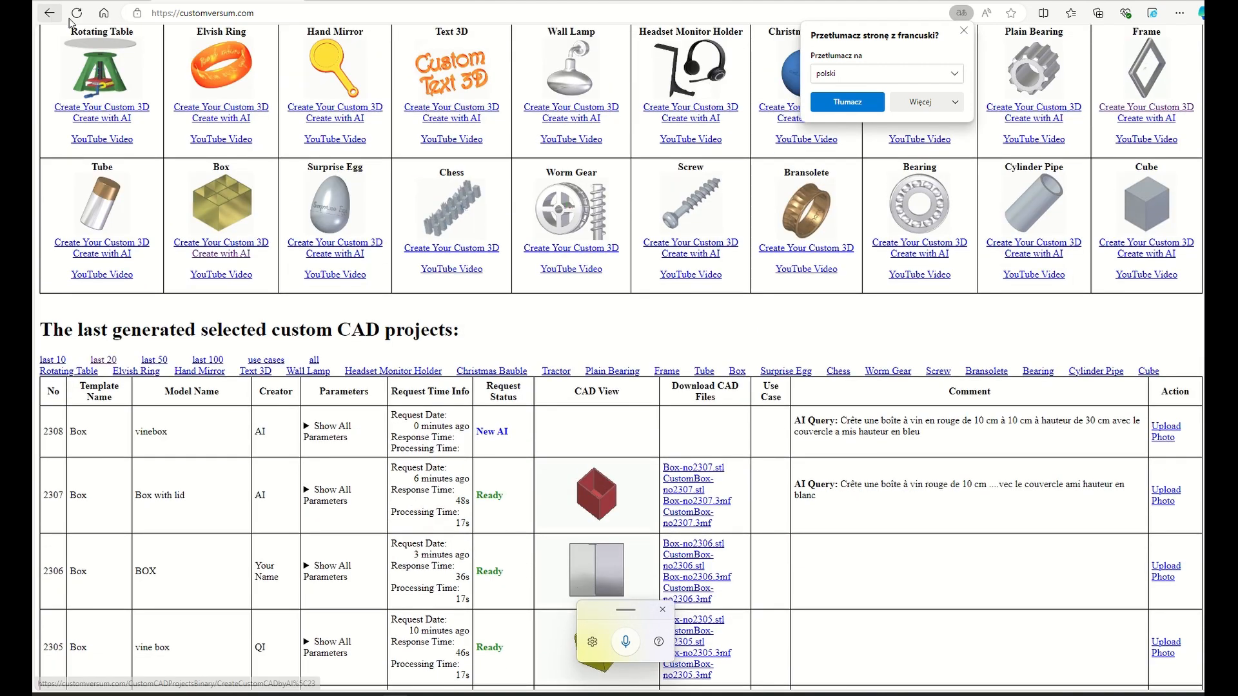